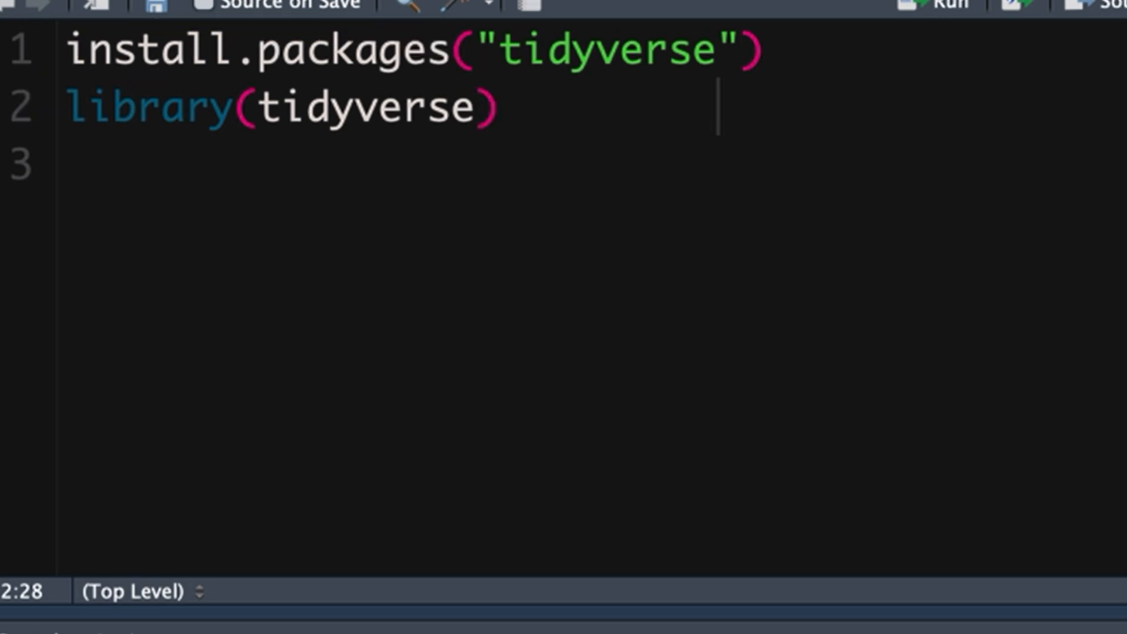
{"action": "mouse_move", "coordinate": [287, 221]}
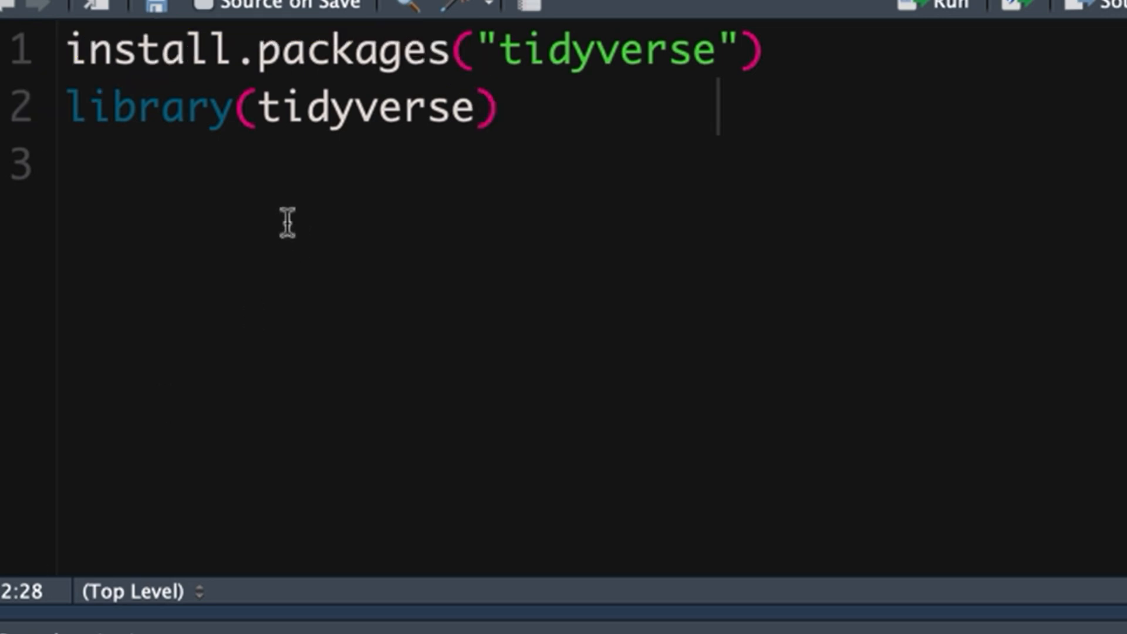
Write the assignment sw <- starwars on line 3 of the script
{"action": "left_click", "coordinate": [270, 190]}
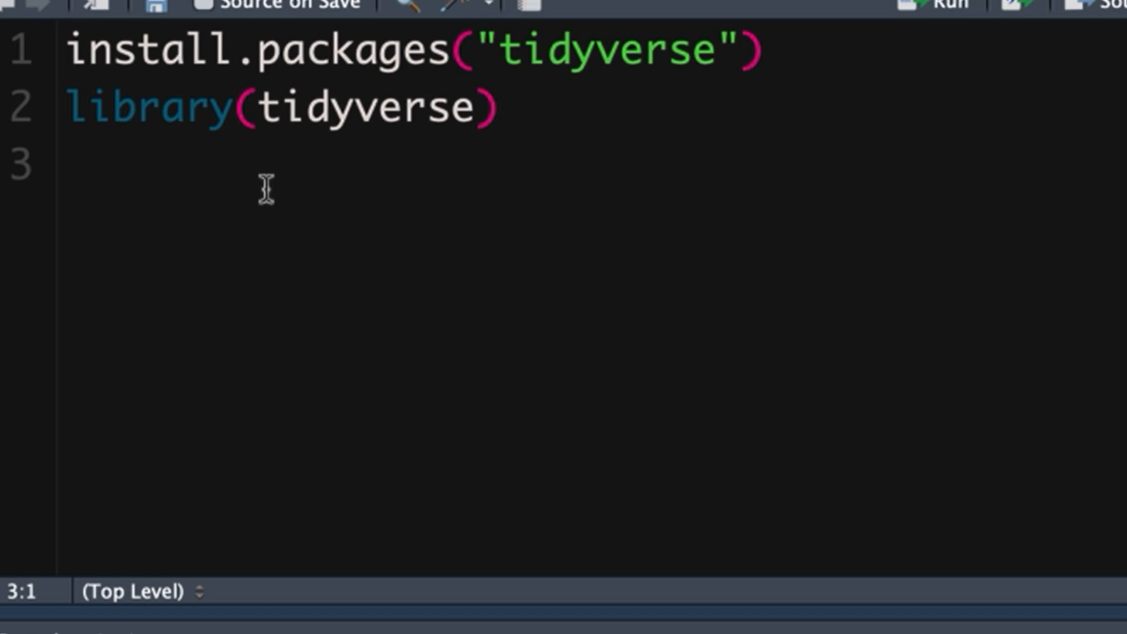
{"action": "type", "text": "starwar"}
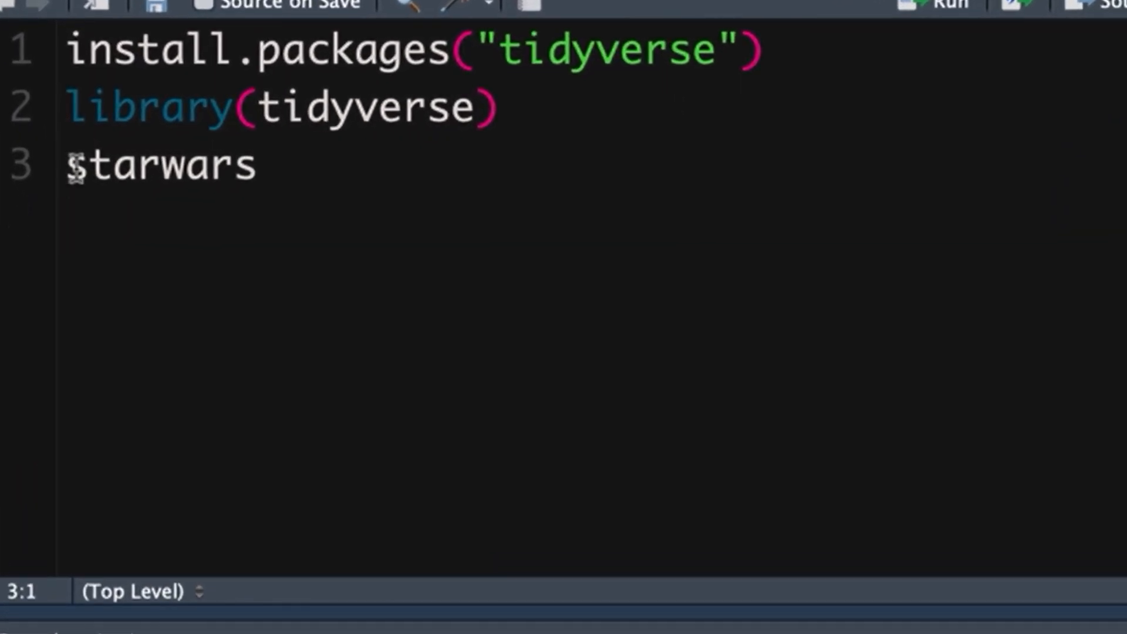
{"action": "type", "text": "sw"}
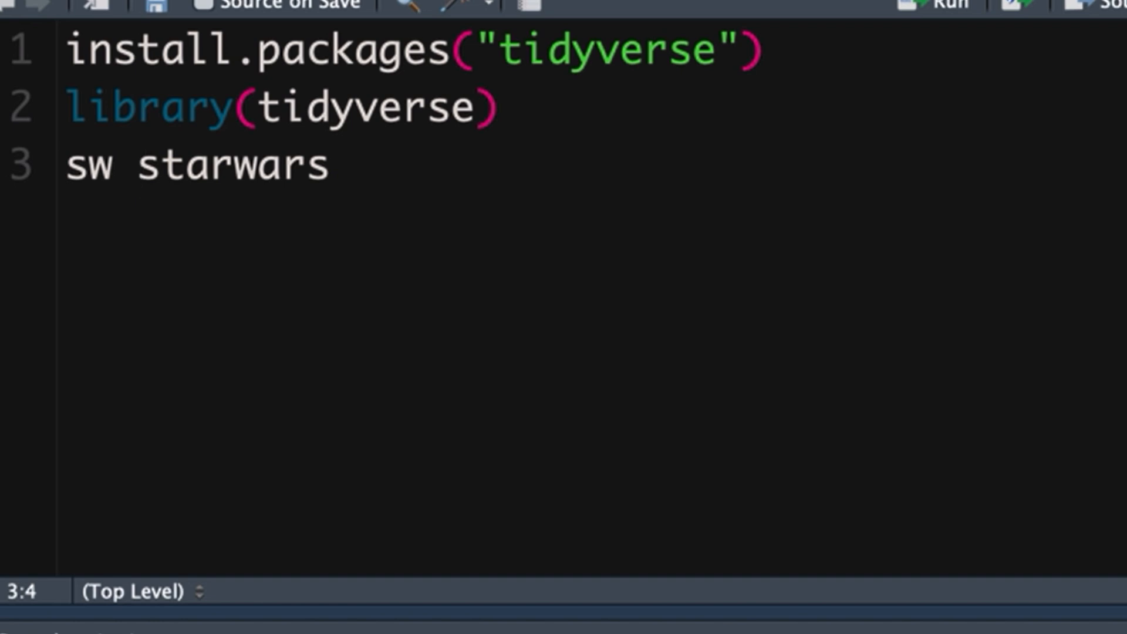
{"action": "type", "text": "<-"}
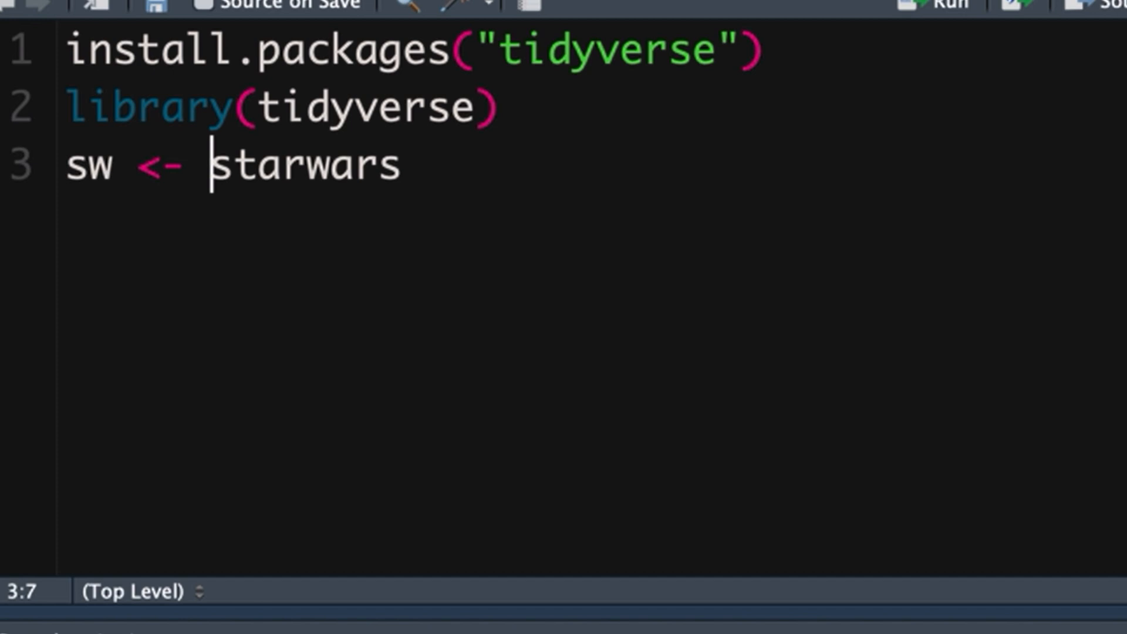
{"action": "left_click", "coordinate": [403, 165]}
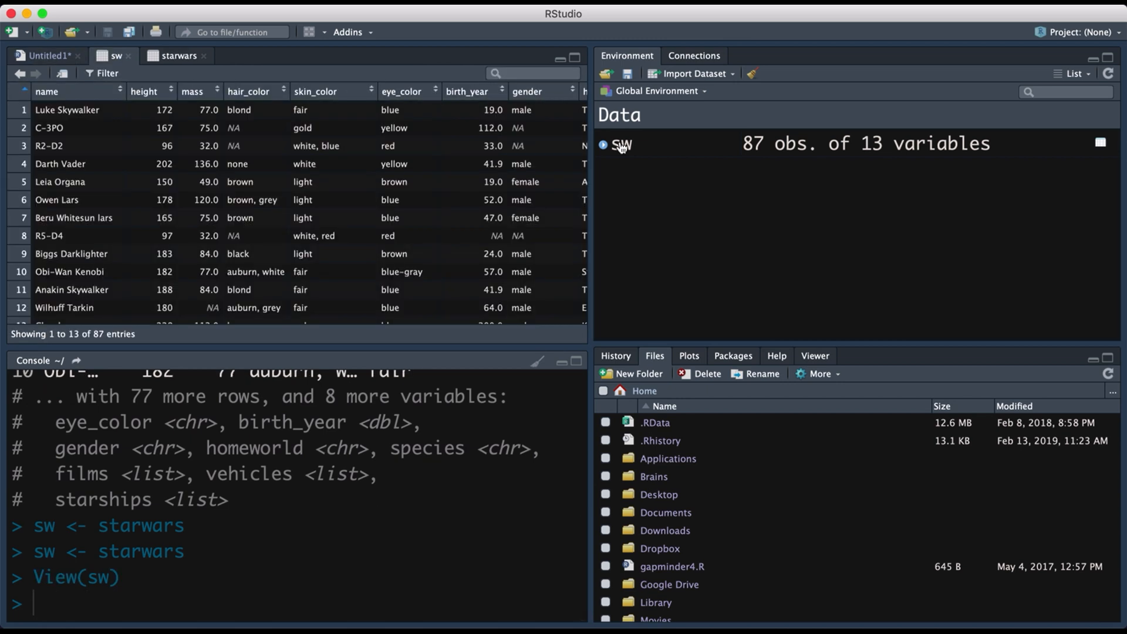
Open sw in the data viewer to inspect its 87 observations of 13 variables
{"action": "left_click", "coordinate": [47, 56]}
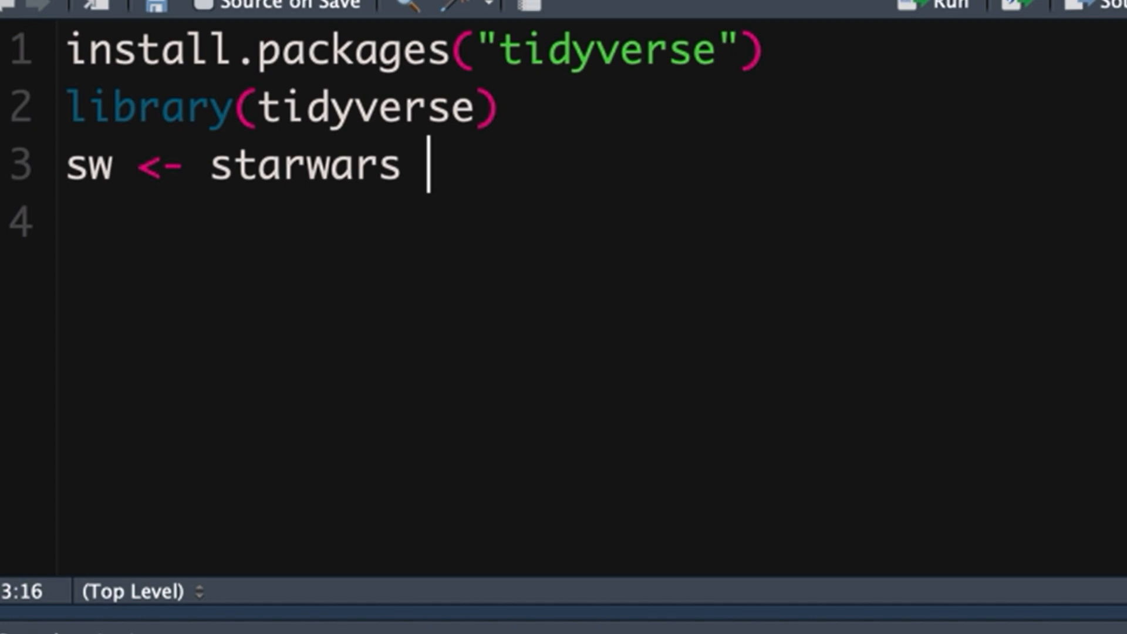
Pipe starwars into select(name, height, mass), then view the three-column sw
{"action": "type", "text": "%>%"}
{"action": "left_click", "coordinate": [592, 222]}
{"action": "type", "text": "select("}
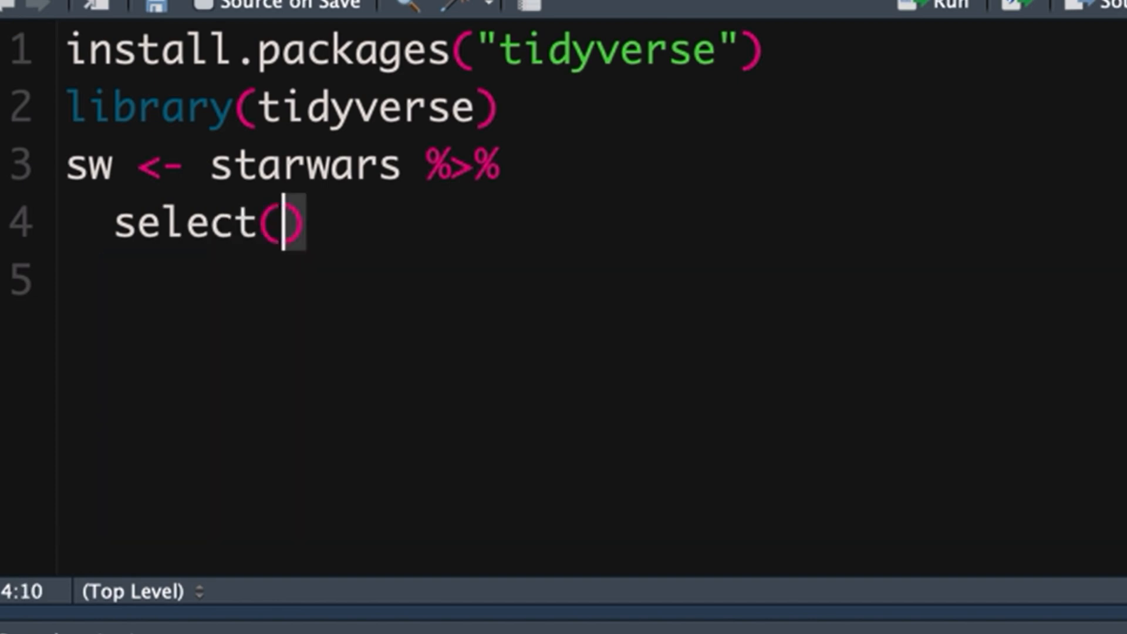
{"action": "type", "text": "name, height, mass"}
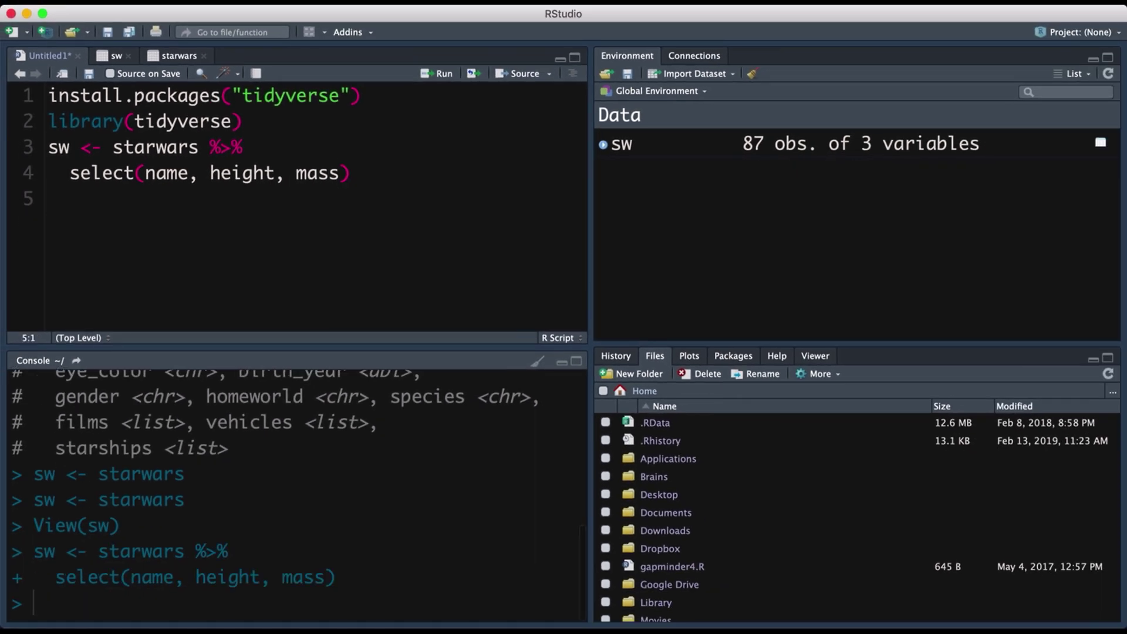
{"action": "left_click", "coordinate": [620, 145]}
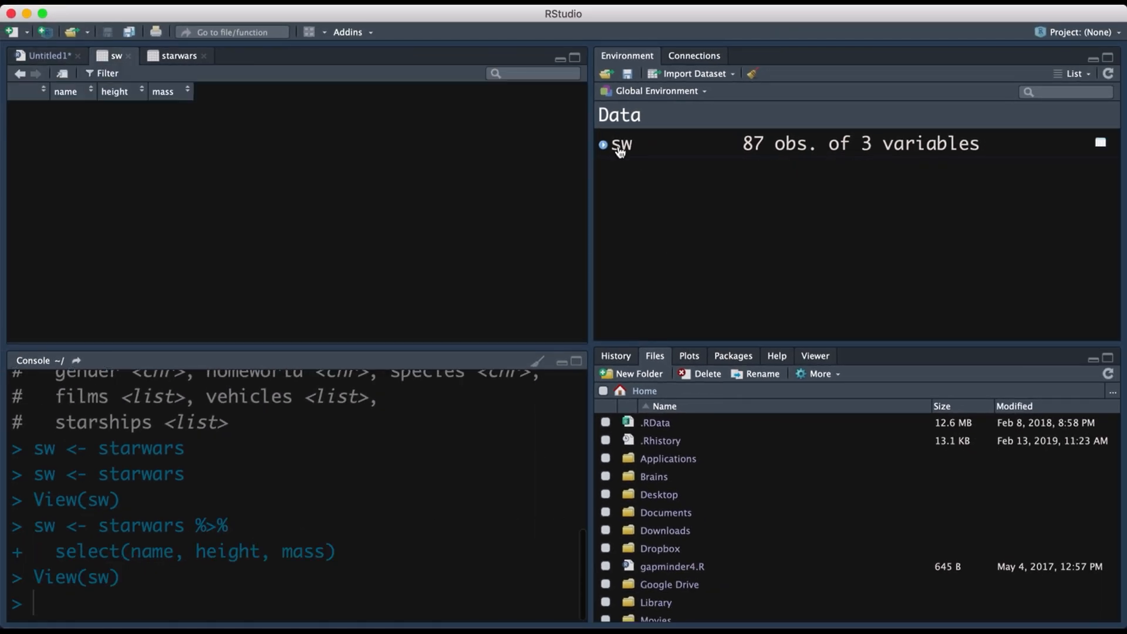
{"action": "left_click", "coordinate": [621, 145]}
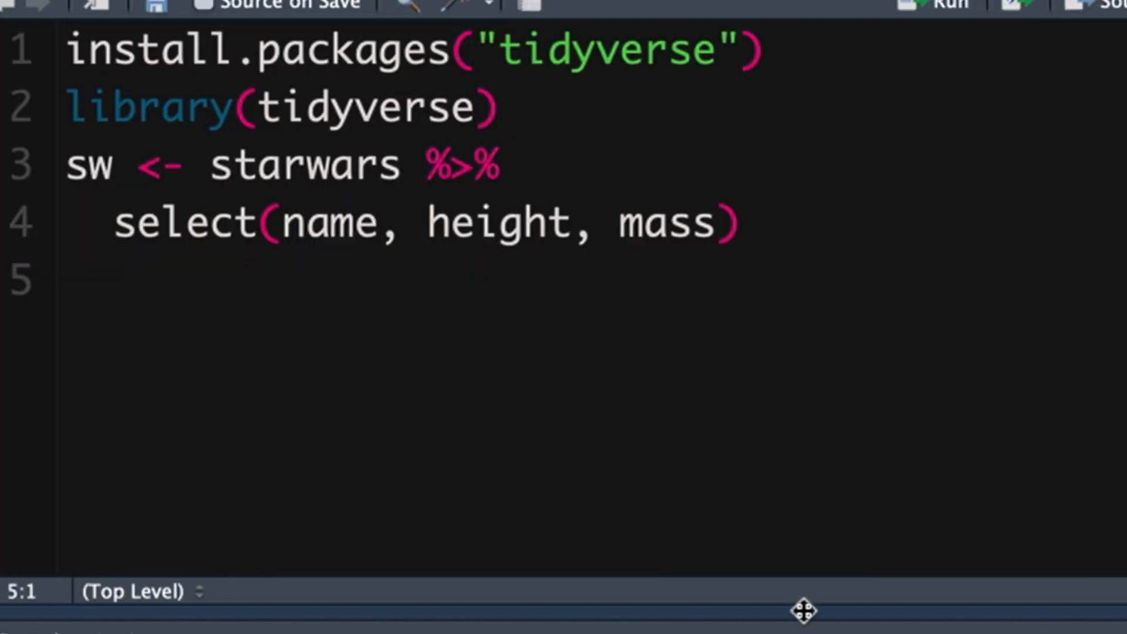
Try adding gender and everything to select(), then trim it back to name and mass
{"action": "left_click", "coordinate": [726, 221]}
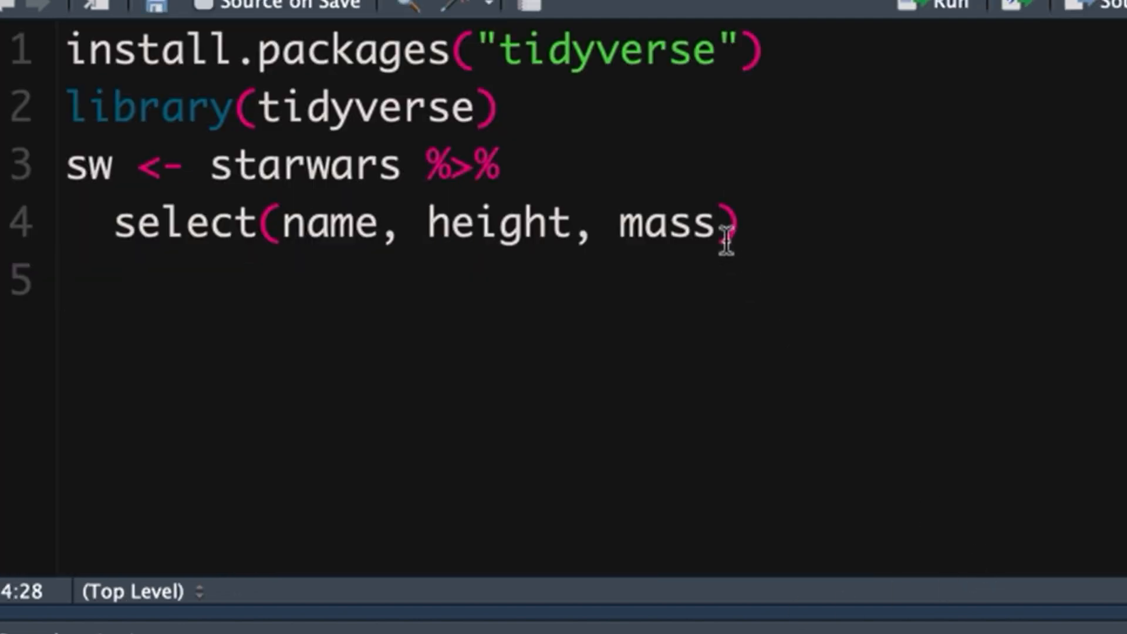
{"action": "type", "text": ", gener"}
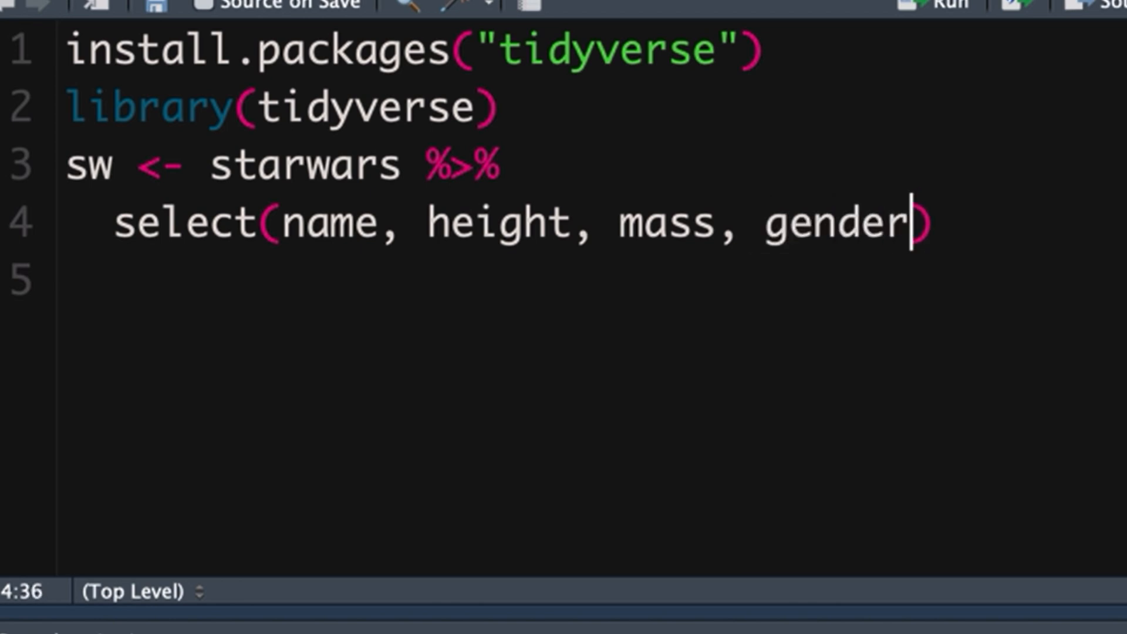
{"action": "mouse_move", "coordinate": [906, 227]}
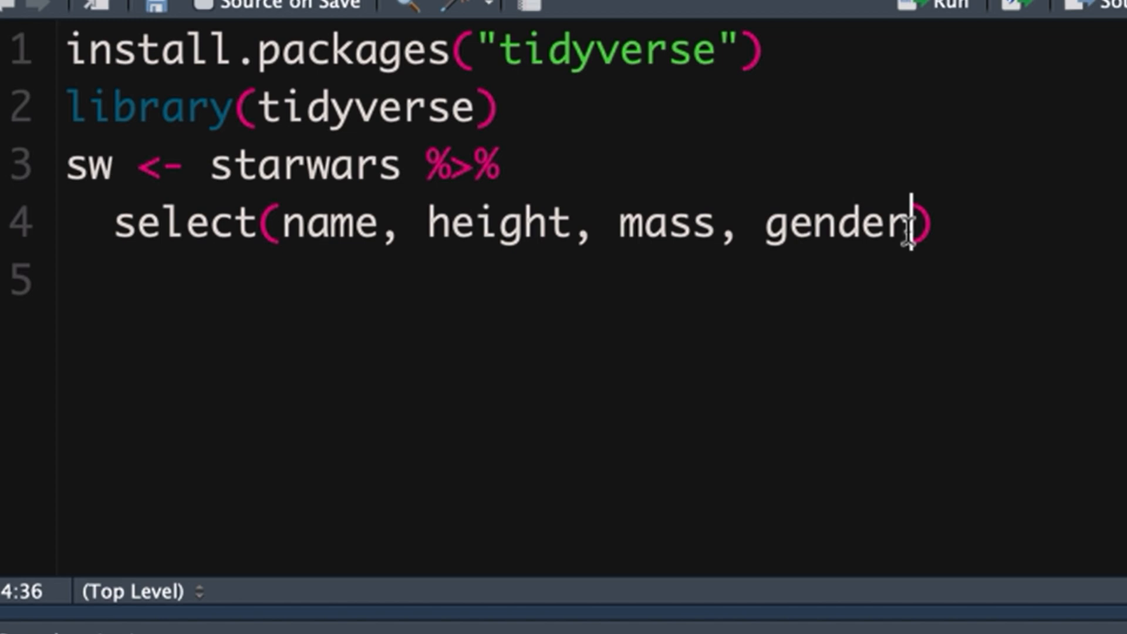
{"action": "type", "text": ", e"}
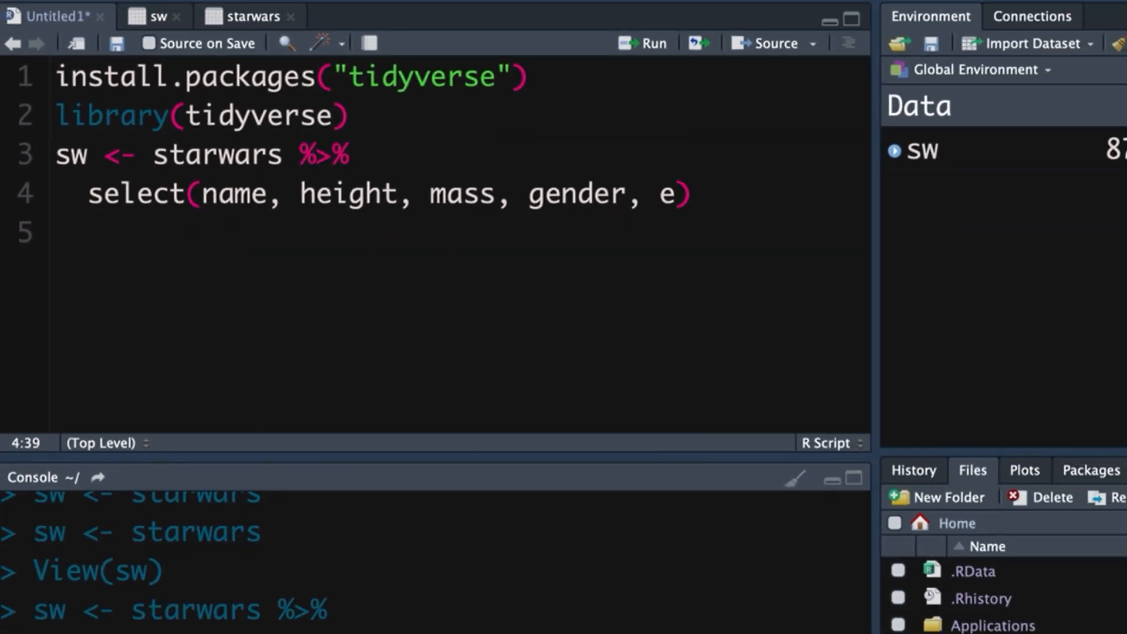
{"action": "type", "text": "veryt"}
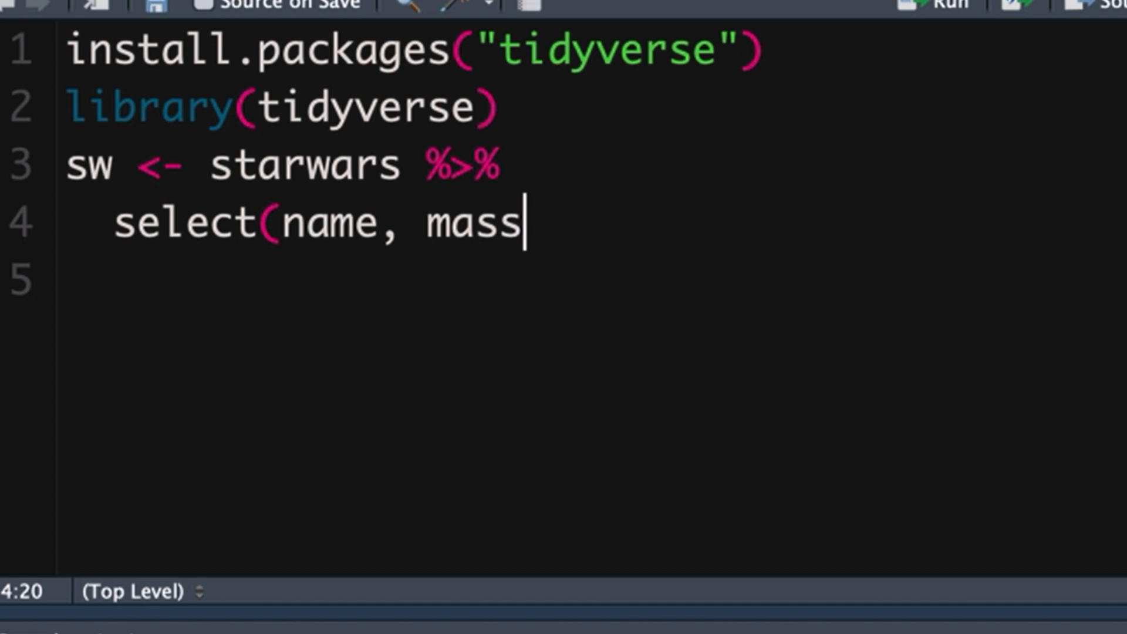
Finish select(name, mass, height) and pipe it into a new rename() call
{"action": "type", "text": ", height)"}
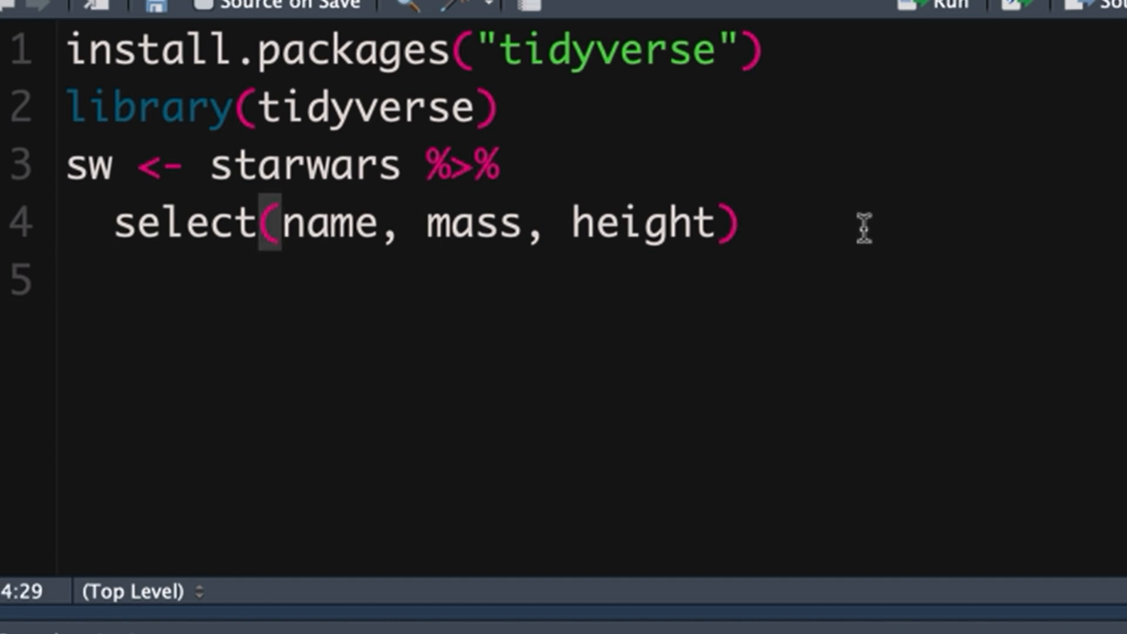
{"action": "type", "text": "%>%"}
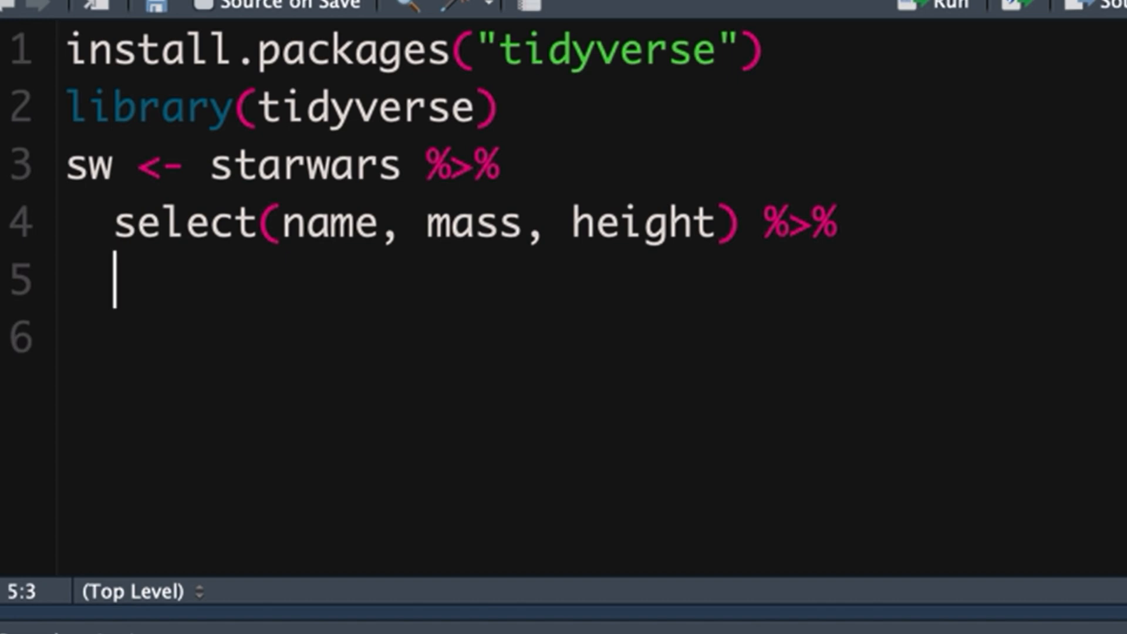
{"action": "type", "text": "rename("}
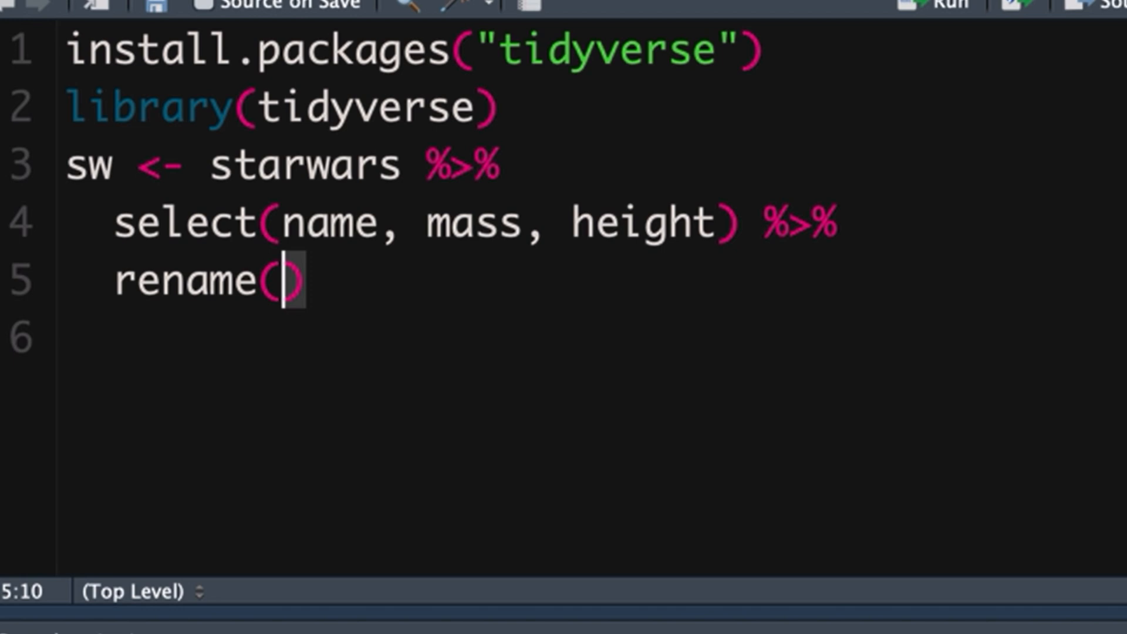
Complete the pipe step as rename(weight = mass) and start a new line below
{"action": "type", "text": "w"}
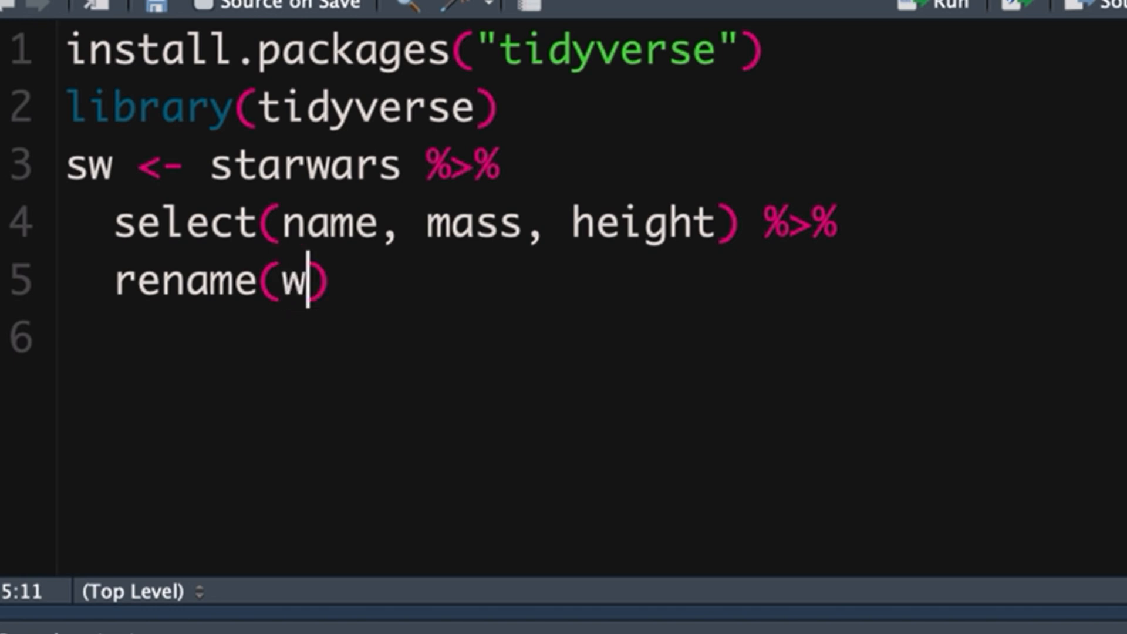
{"action": "type", "text": "eight"}
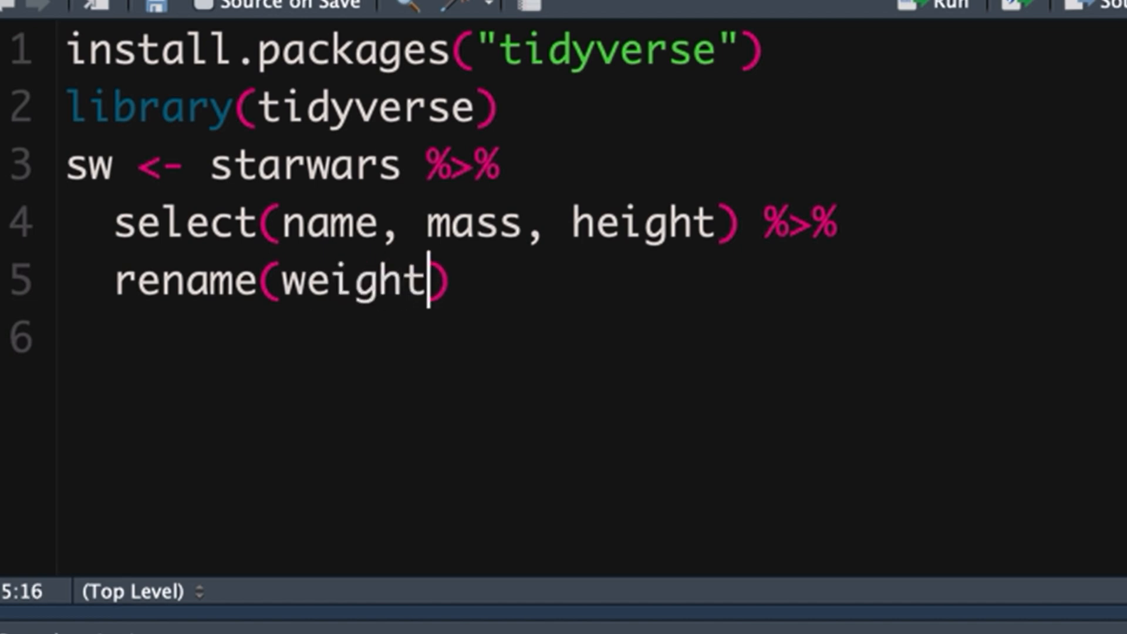
{"action": "type", "text": "= mass"}
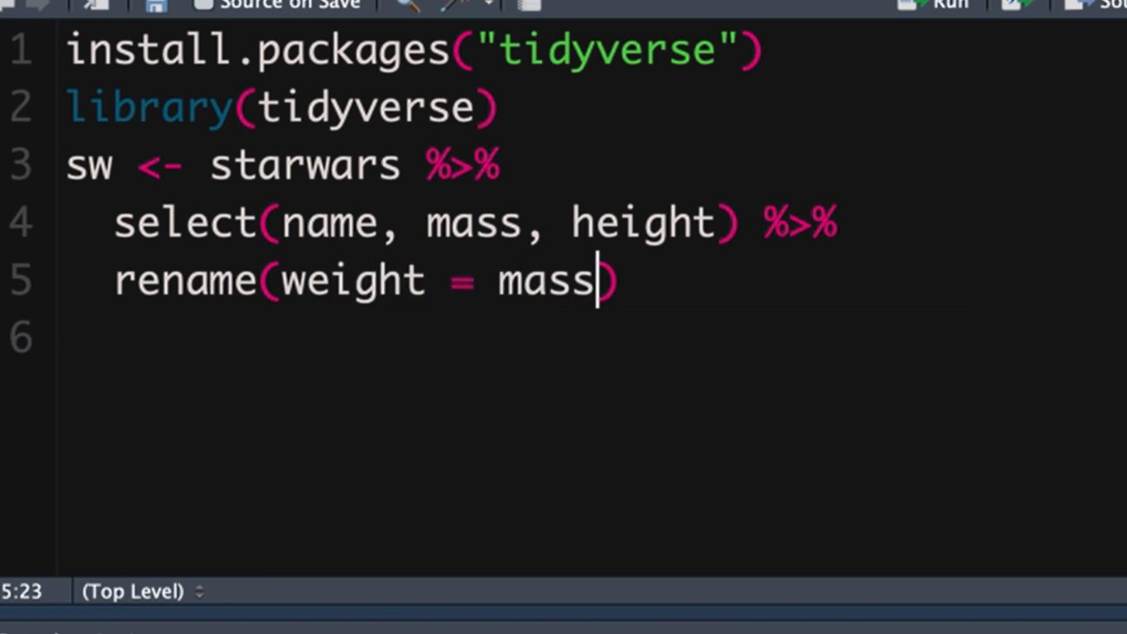
{"action": "key", "text": "Return"}
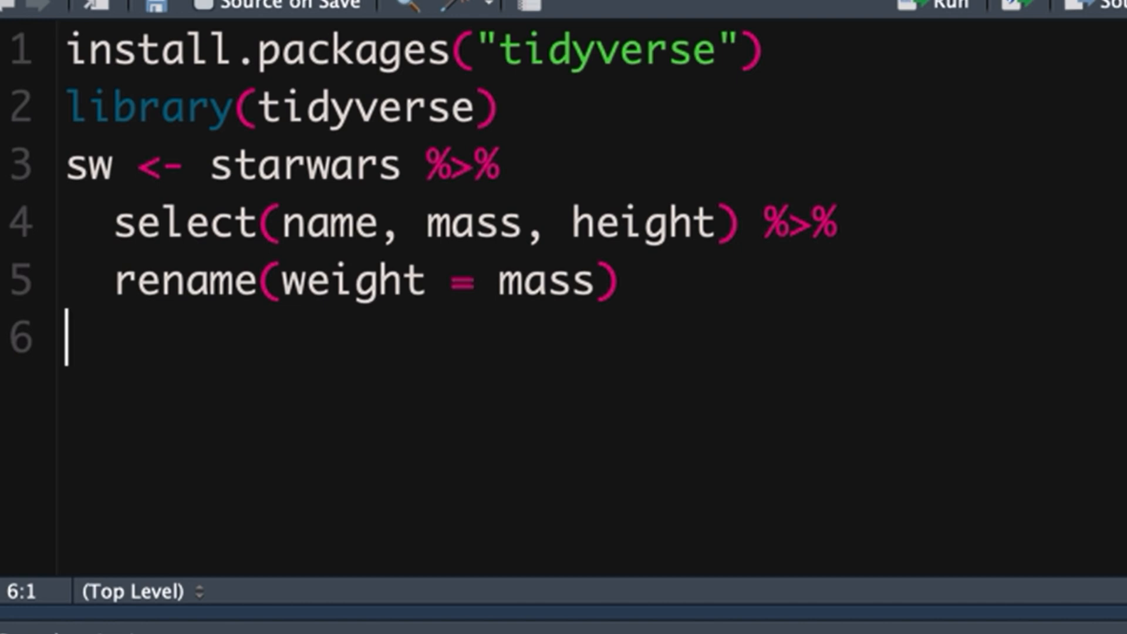